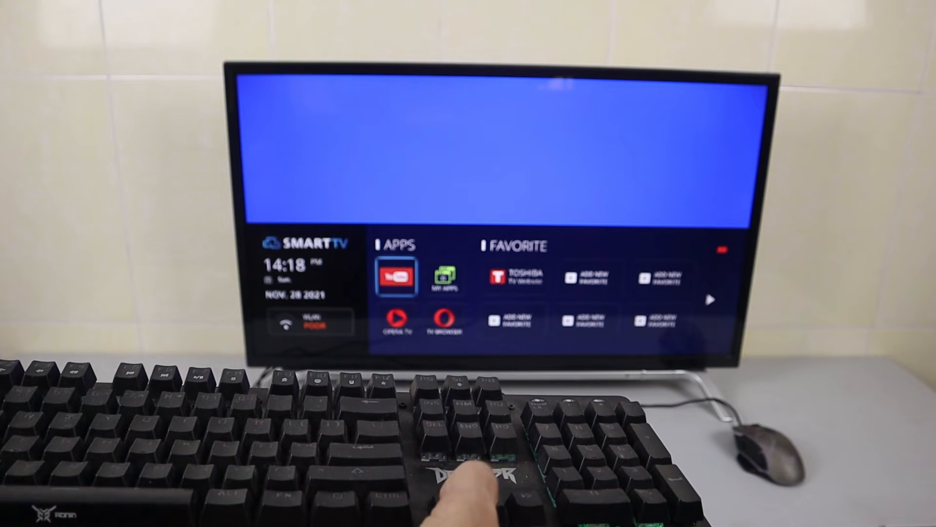
Move focus across the home screen apps and launch the YouTube app.
{"action": "key", "text": "right"}
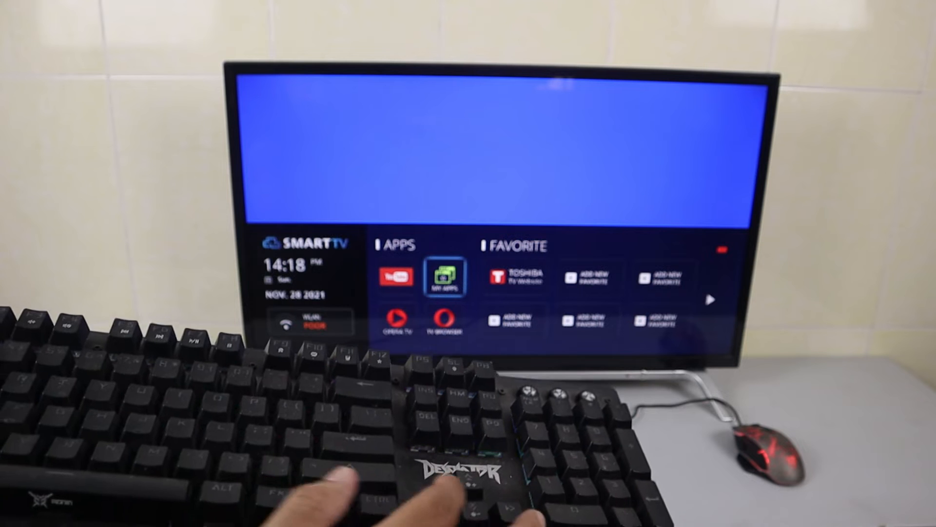
{"action": "key", "text": "left"}
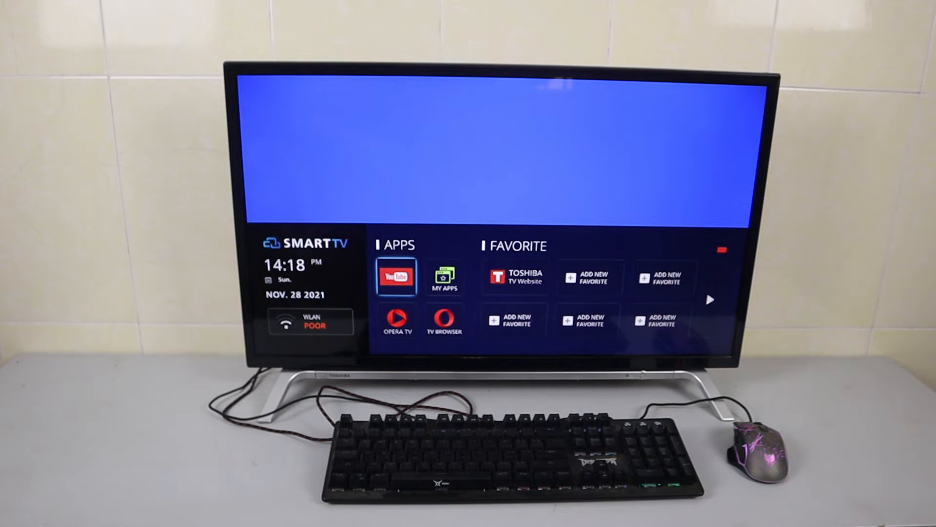
{"action": "left_click", "coordinate": [396, 277]}
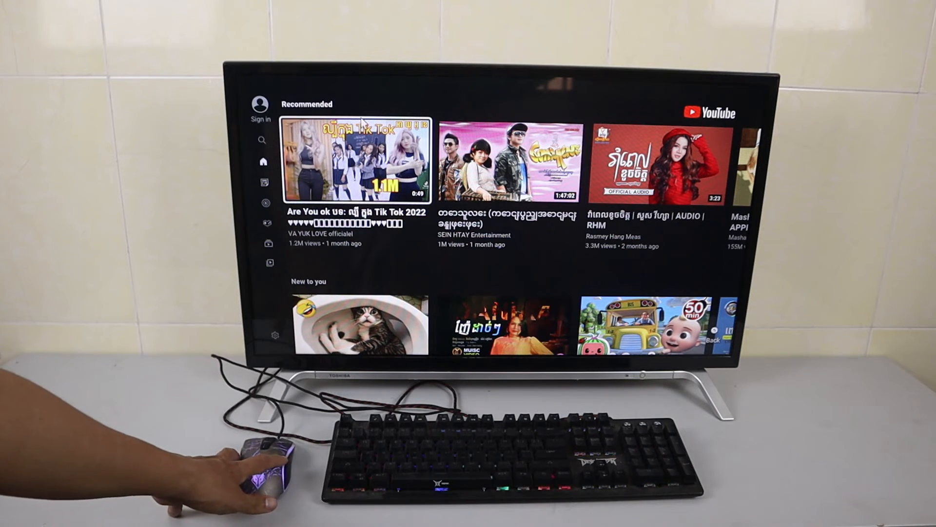
{"action": "mouse_move", "coordinate": [507, 160]}
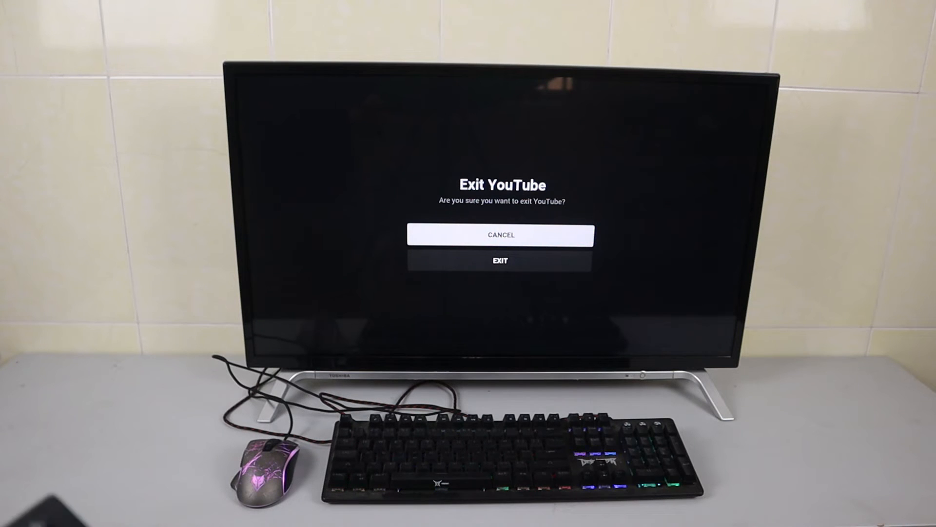
Cancel the exit dialog to stay in YouTube and go to the Search screen.
{"action": "left_click", "coordinate": [501, 234]}
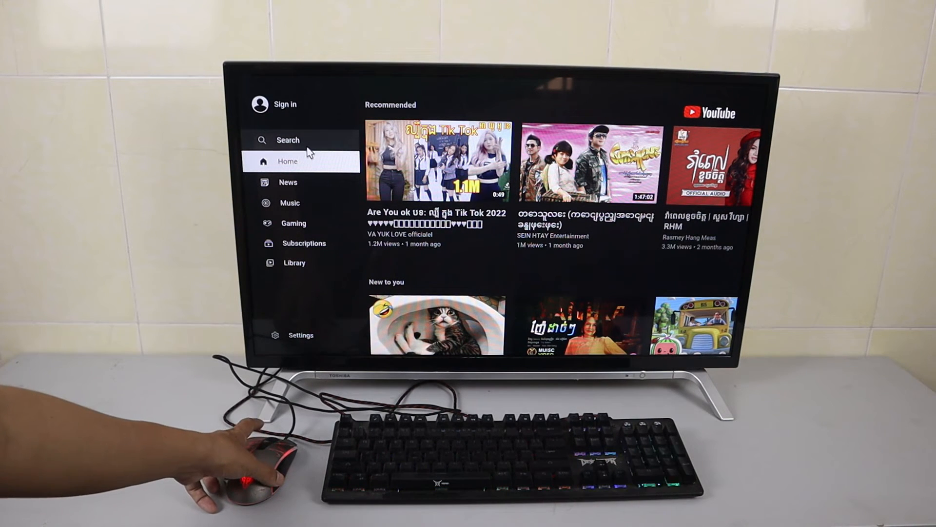
{"action": "left_click", "coordinate": [287, 140]}
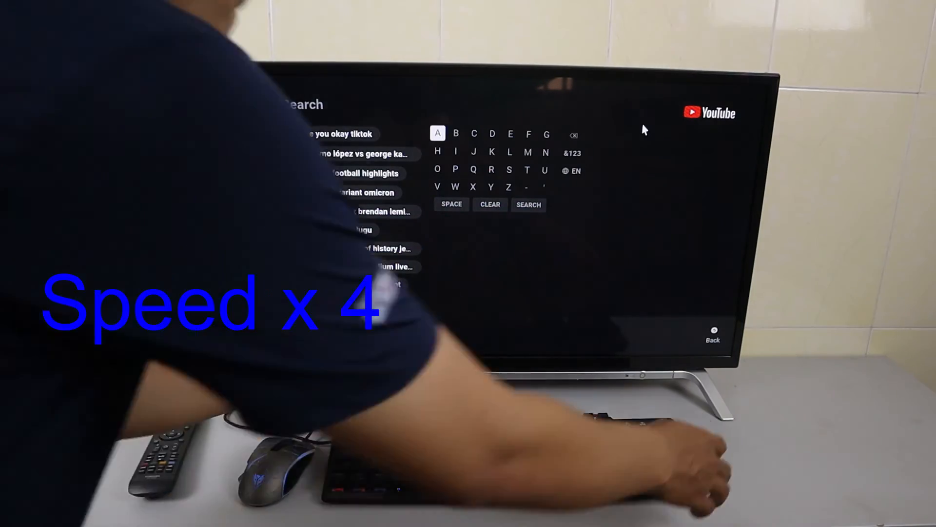
Search for 'how to connect keyboard and mouse to tv' on the USB keyboard, removing a stray letter.
{"action": "type", "text": "how to"}
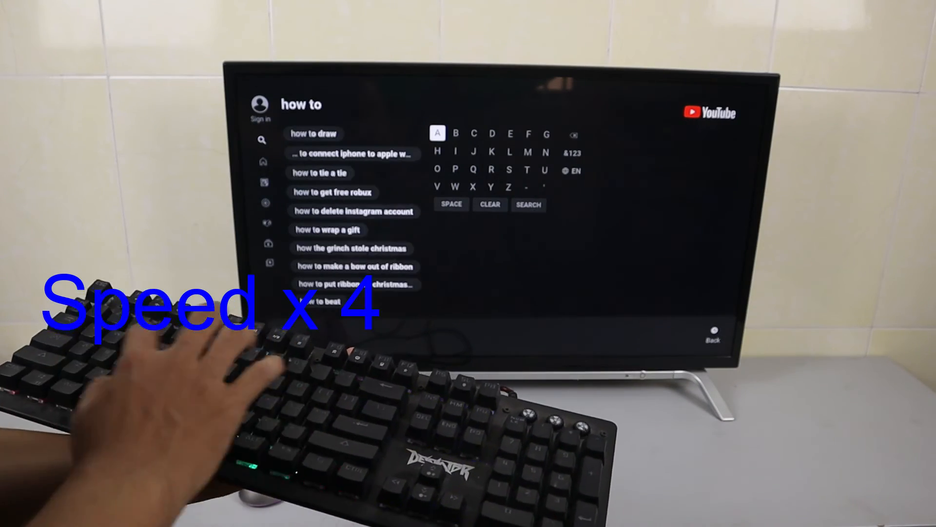
{"action": "type", "text": "connect keyaord and m"}
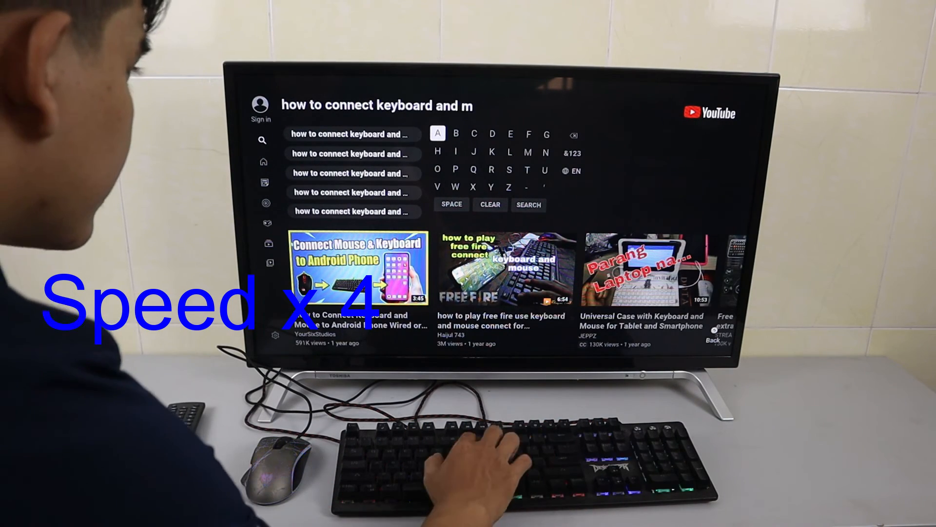
{"action": "type", "text": "ouse to tv"}
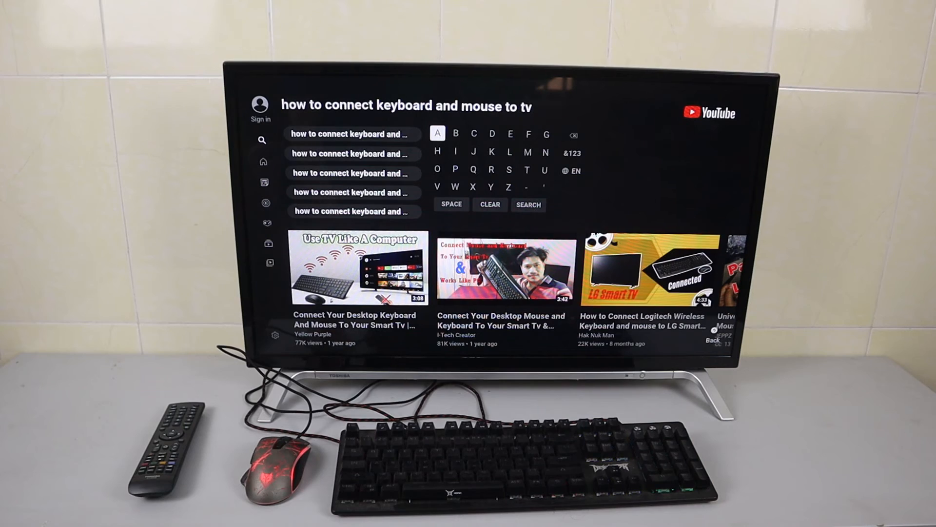
{"action": "type", "text": "a"}
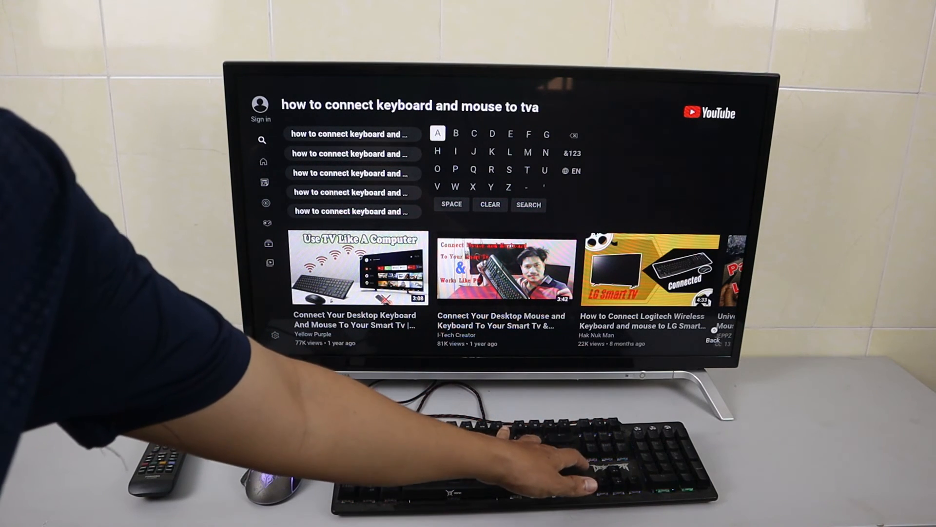
{"action": "key", "text": "backspace"}
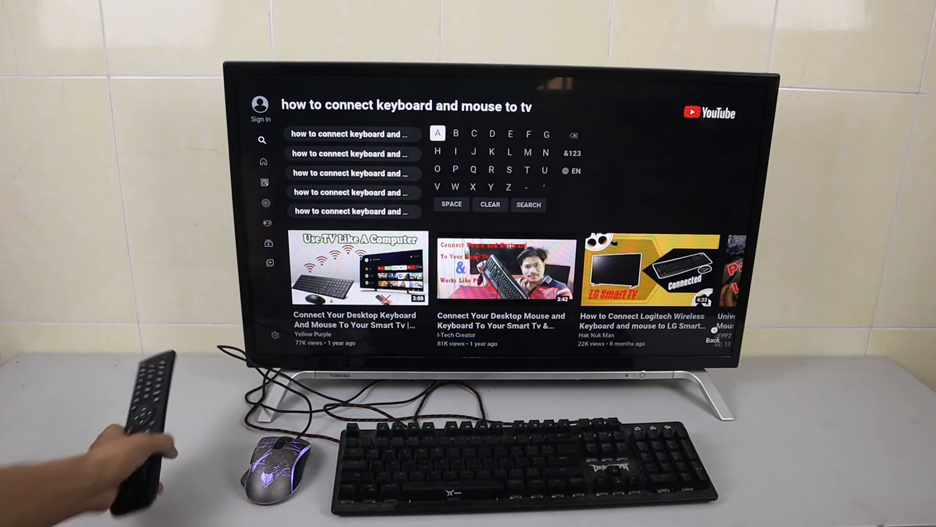